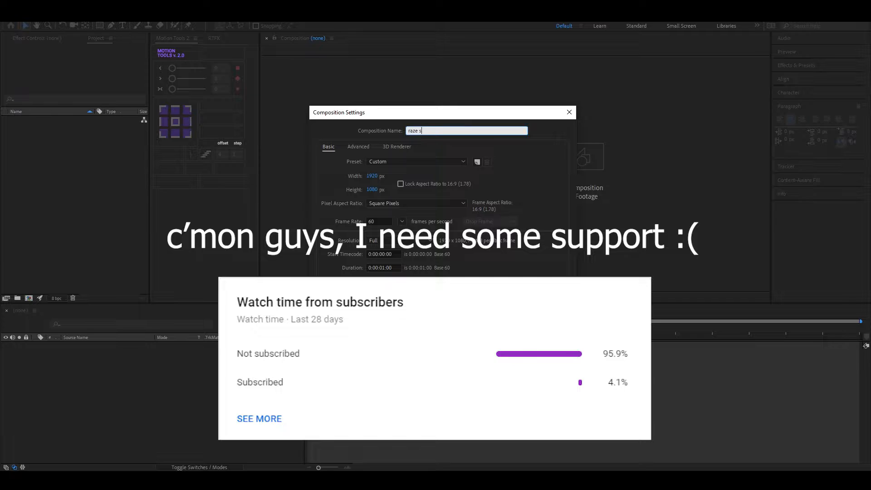
- Name the composition 'raze stream screen', set duration 0:00:08:00 and confirm
type("tream")
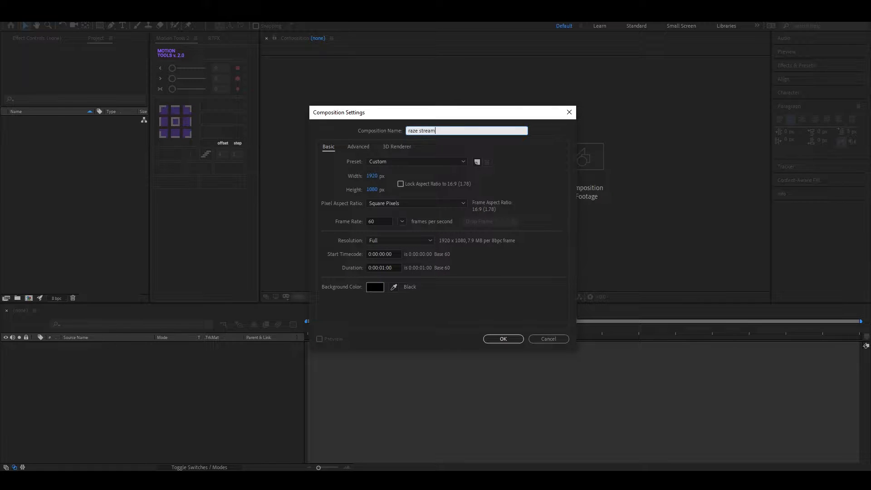
type("screen")
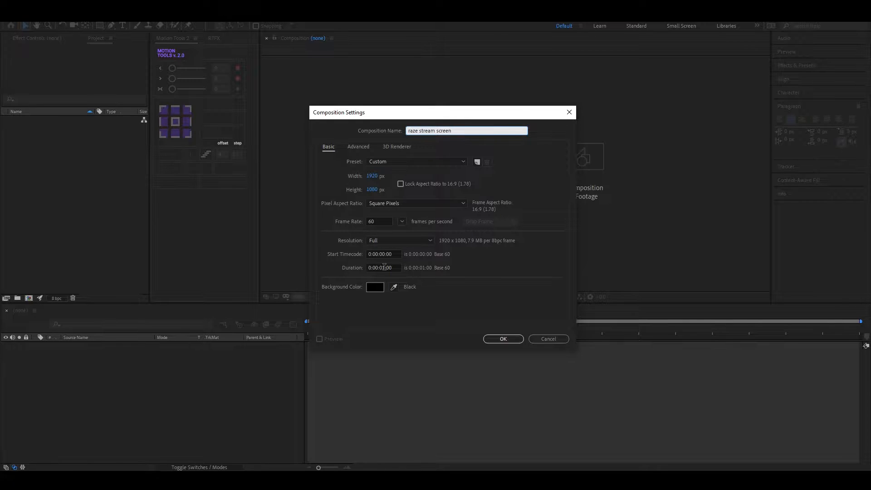
left_click(383, 267)
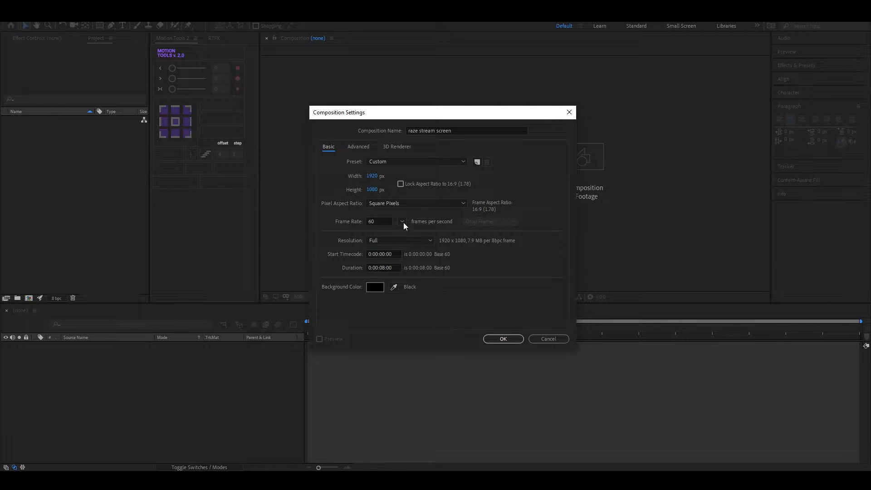
left_click(502, 339)
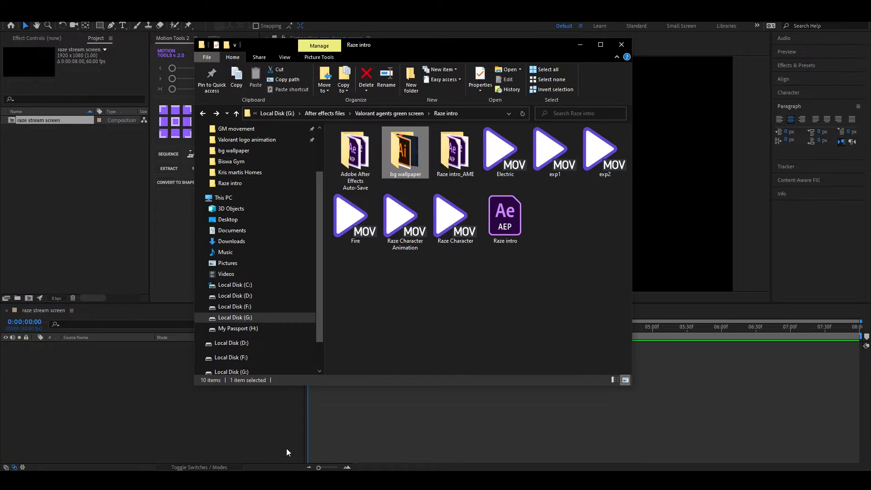
- Bring raze background.jpg from the bg wallpaper folder into the Project panel
double_click(405, 150)
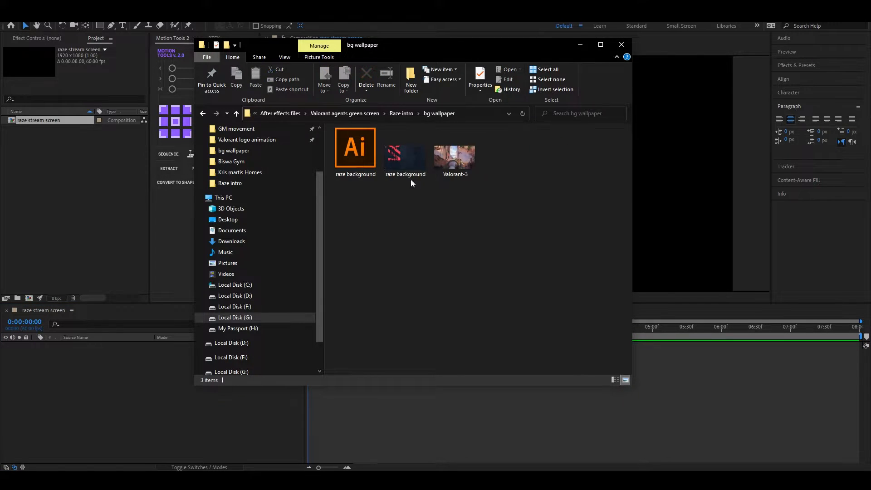
left_click(405, 152)
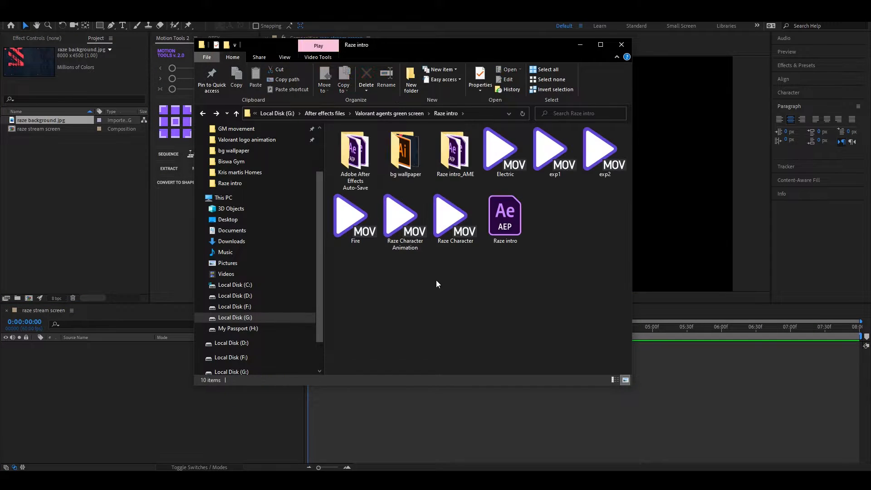
left_click(455, 217)
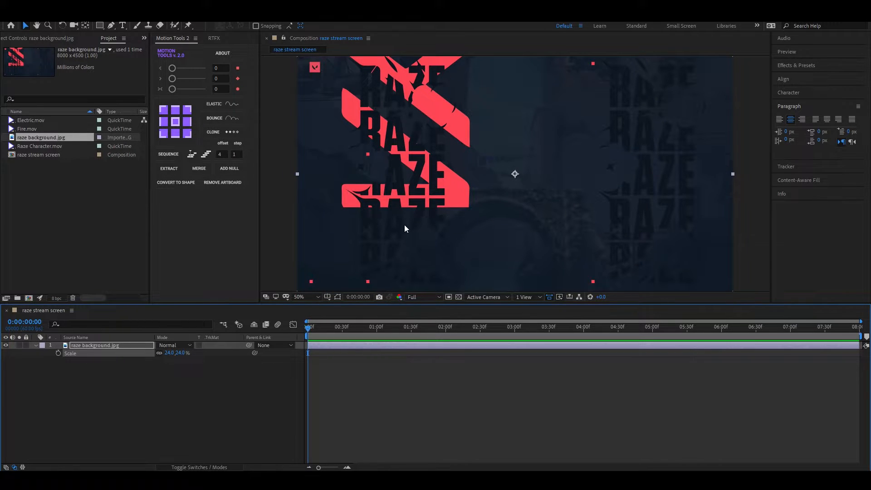
mouse_move(225, 386)
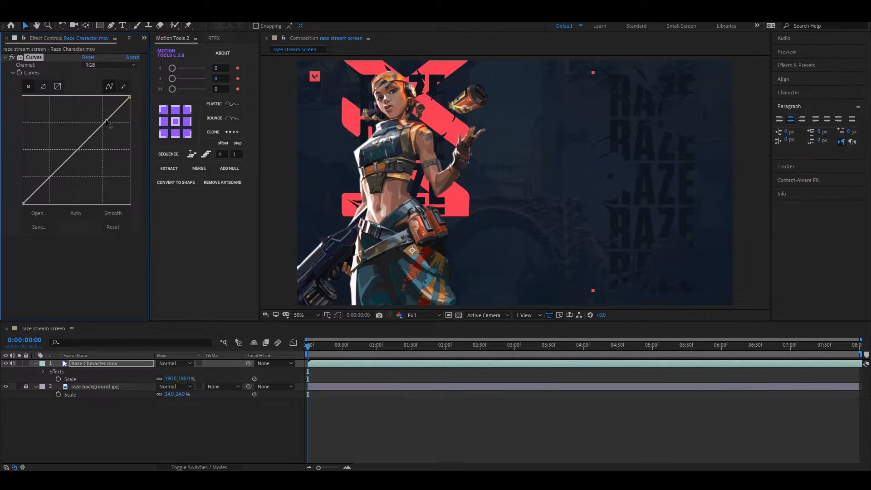
- Grade the Raze character with an S-curve: lifted highlights, deeper shadows
left_click_drag(106, 121, 107, 119)
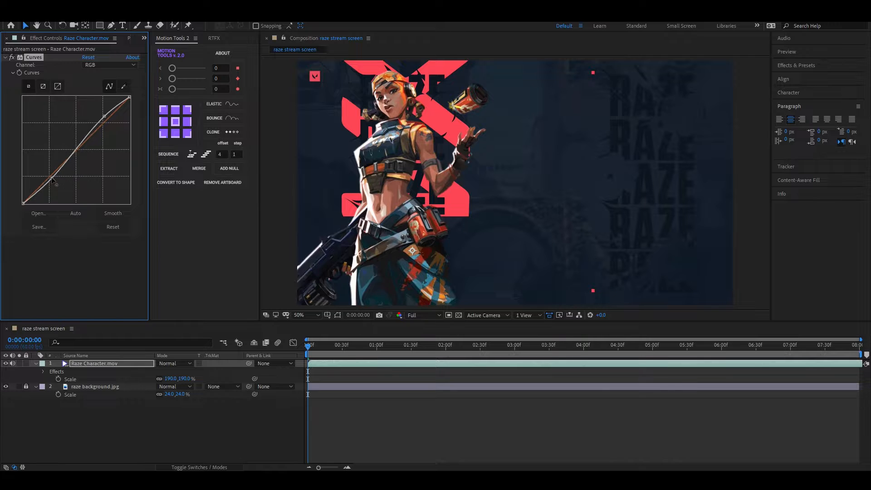
left_click(113, 227)
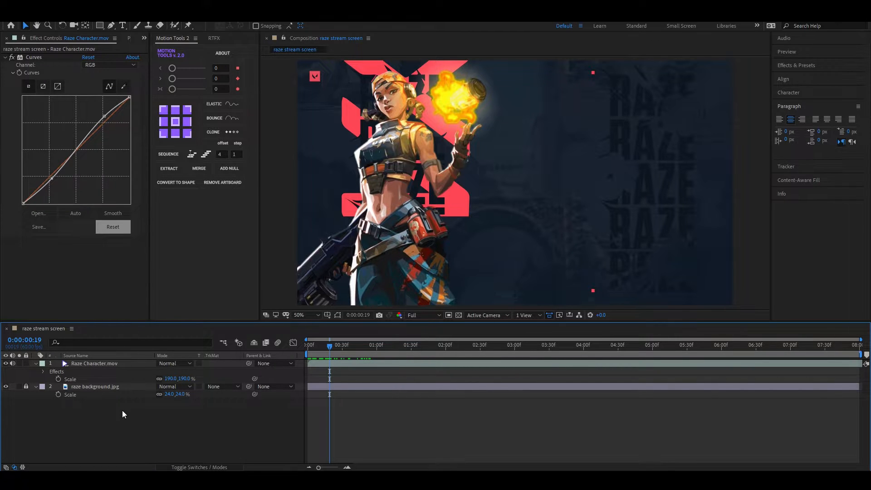
- Add a Drop Shadow to the character and adjust its direction
type("dr")
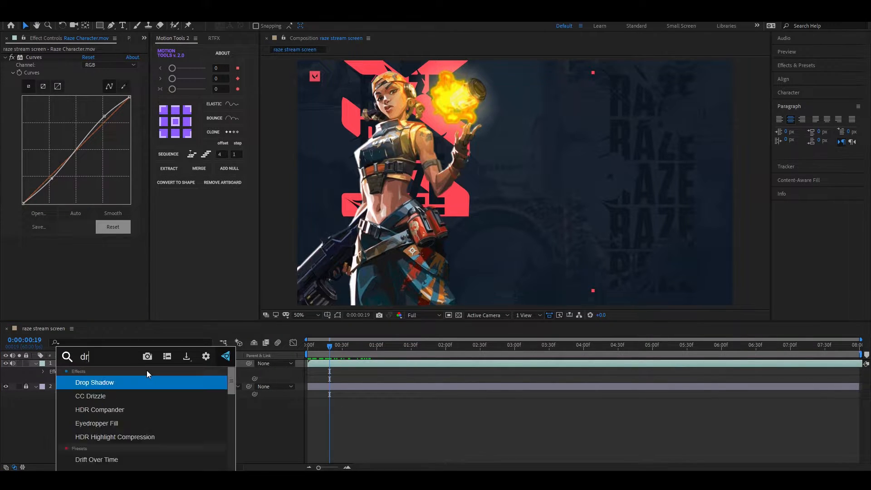
double_click(95, 382)
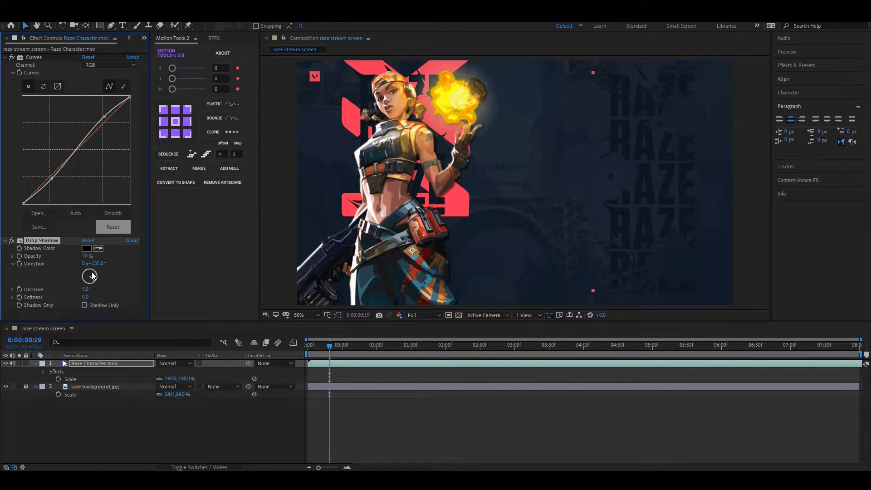
left_click_drag(93, 276, 103, 272)
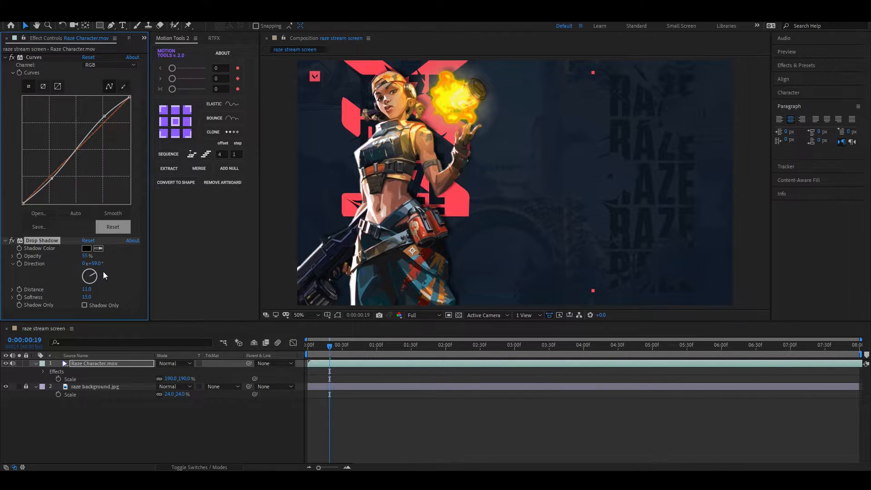
left_click_drag(89, 276, 95, 272)
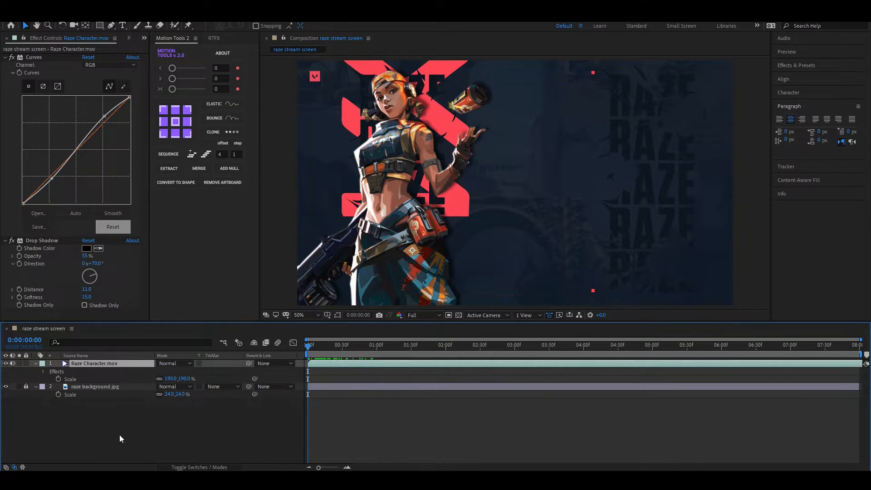
- Place Fire.mov above the character in the timeline and adjust the explosion's size
left_click(109, 38)
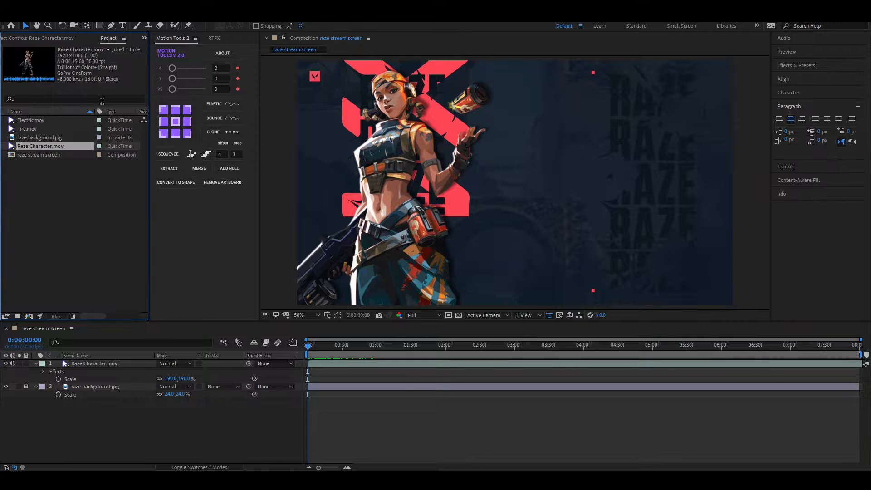
left_click(27, 129)
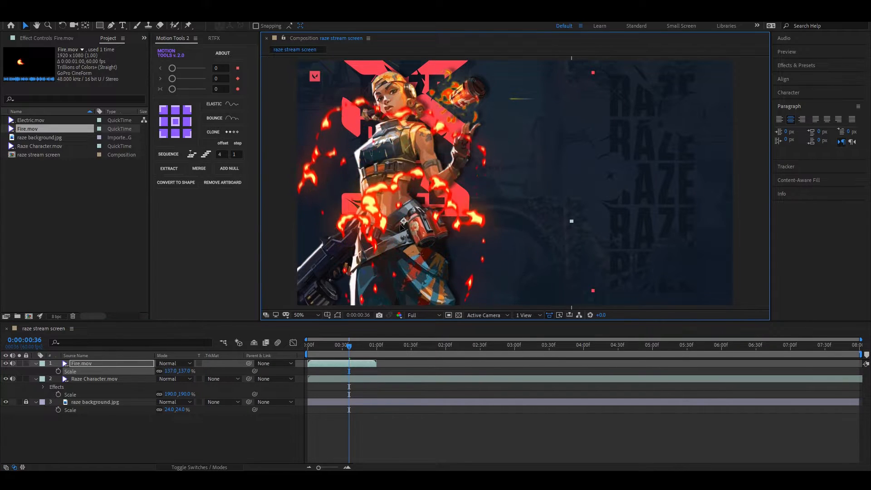
left_click(322, 345)
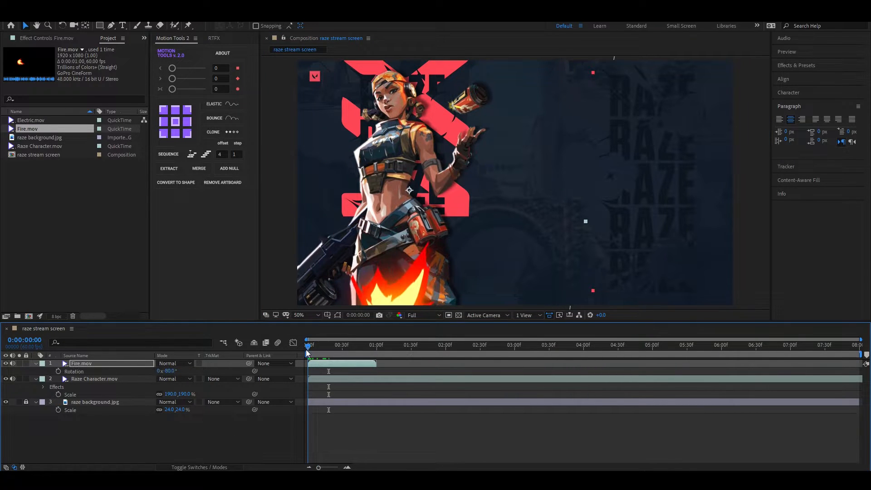
- Slide the Raze Character layer later so she appears with the blast
left_click(327, 345)
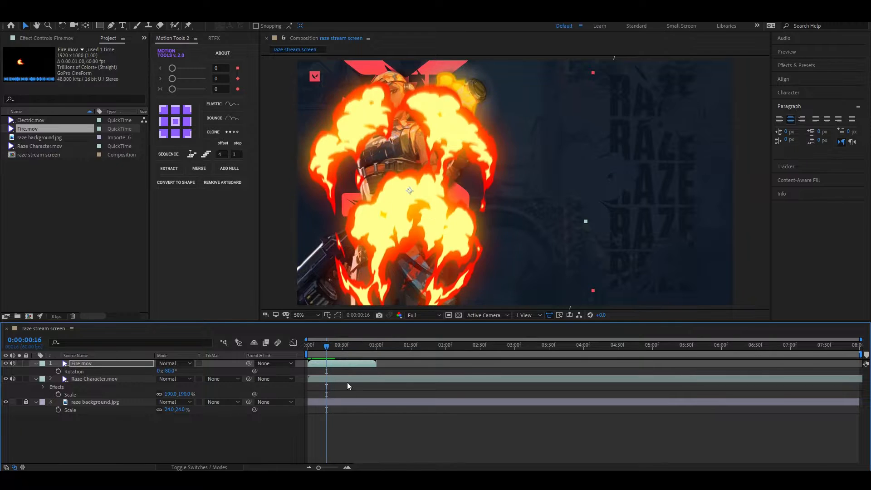
left_click(94, 378)
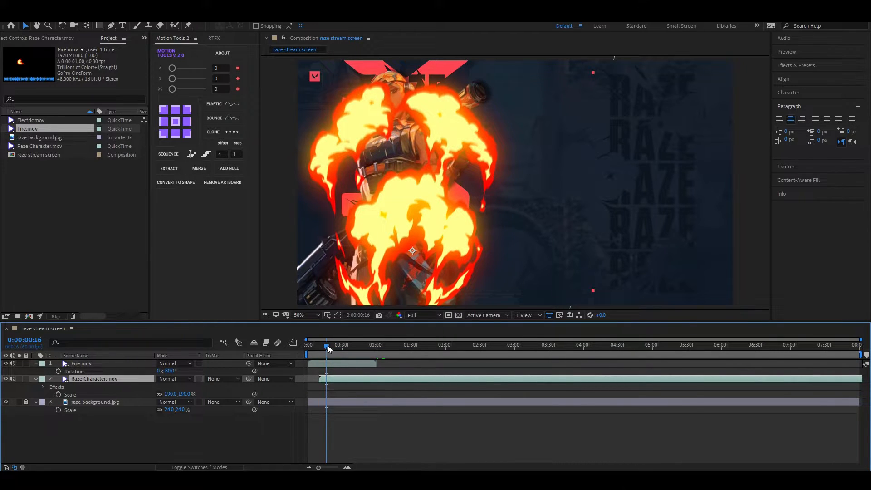
left_click_drag(327, 345, 321, 345)
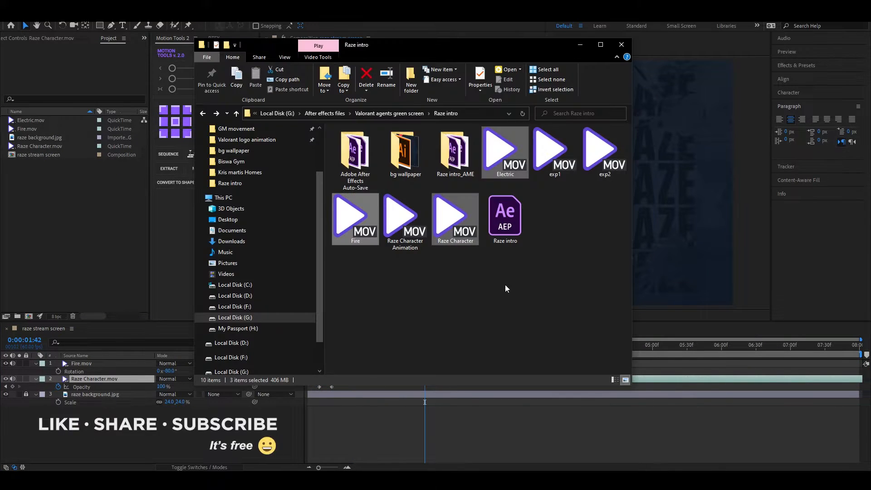
- Import the exp1 explosion clip from the Raze intro folder into the project
left_click(554, 150)
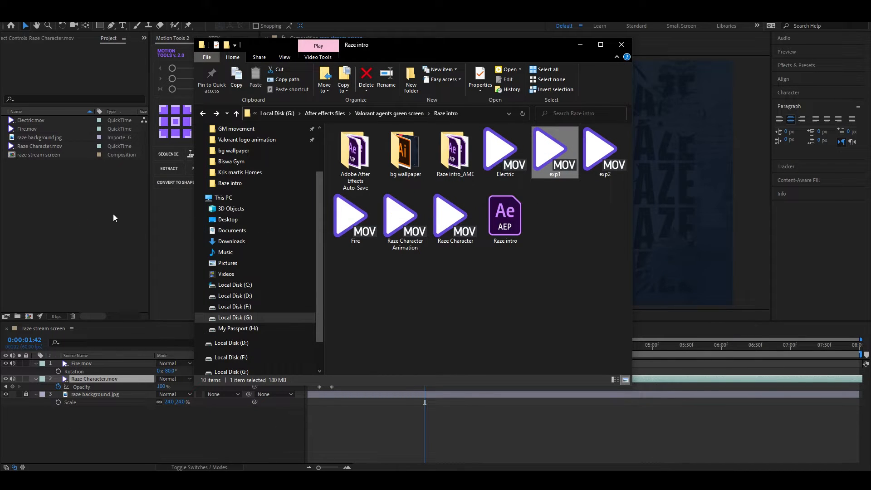
left_click(621, 44)
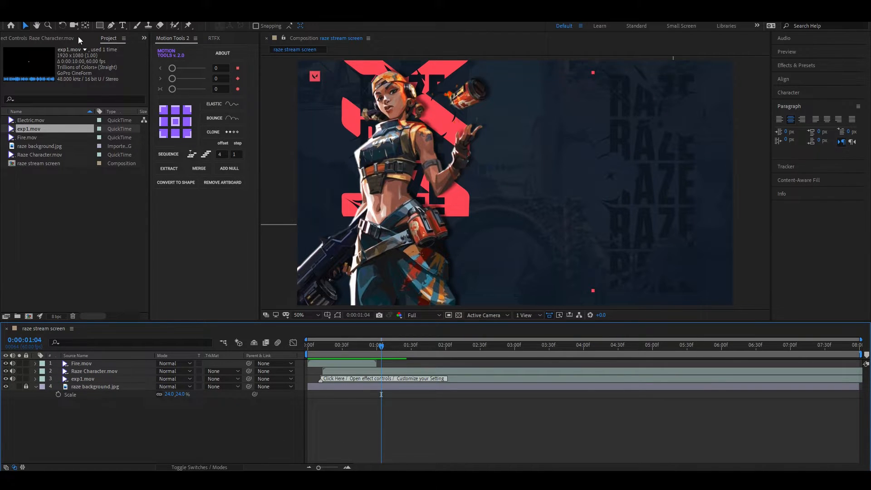
- Create a STARTING text layer in Norwester with Faux Italic and expand its properties
left_click(122, 26)
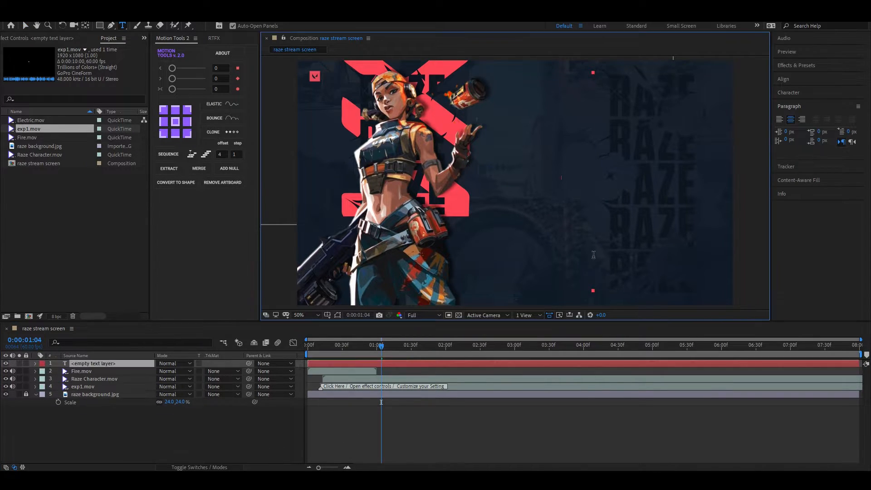
type("STARTING")
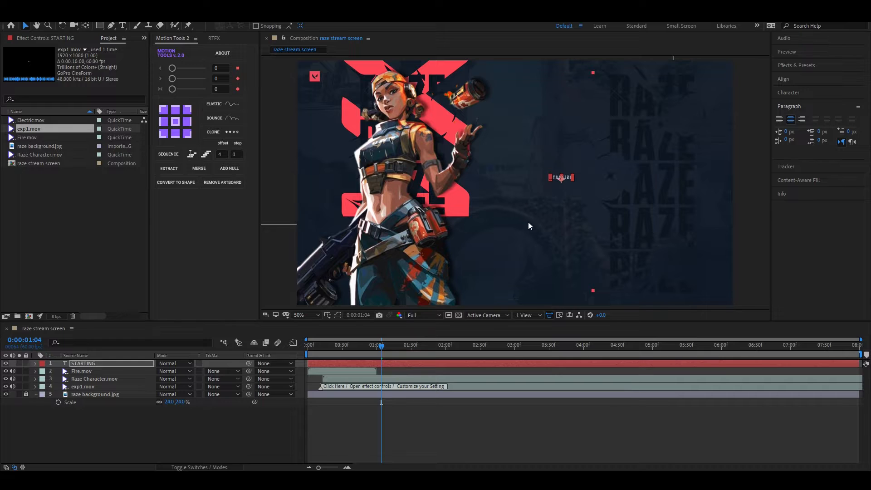
mouse_move(577, 182)
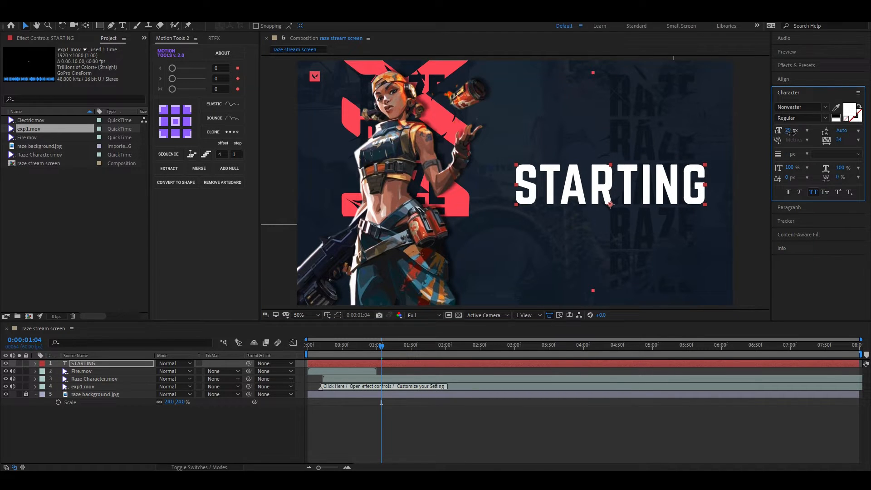
left_click(800, 192)
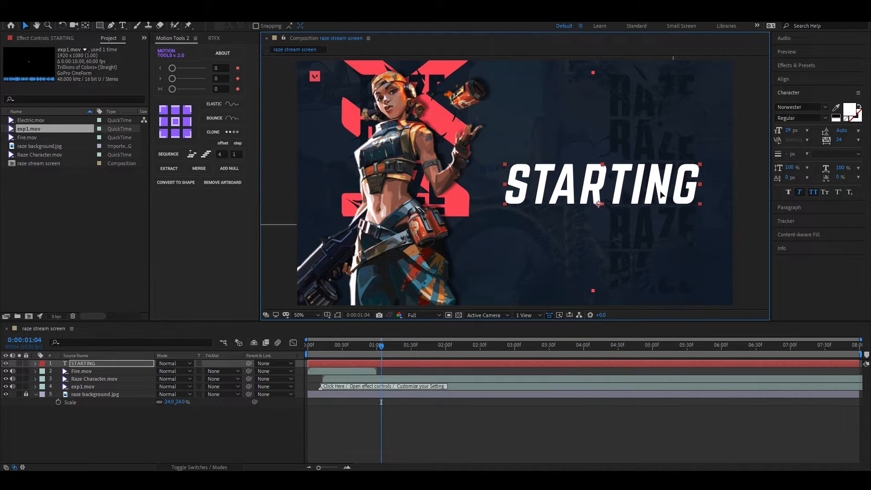
left_click(784, 79)
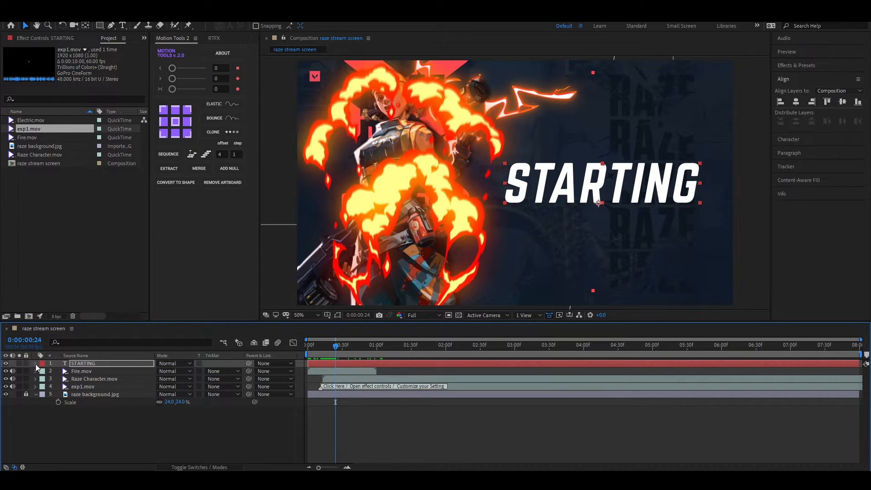
left_click(35, 364)
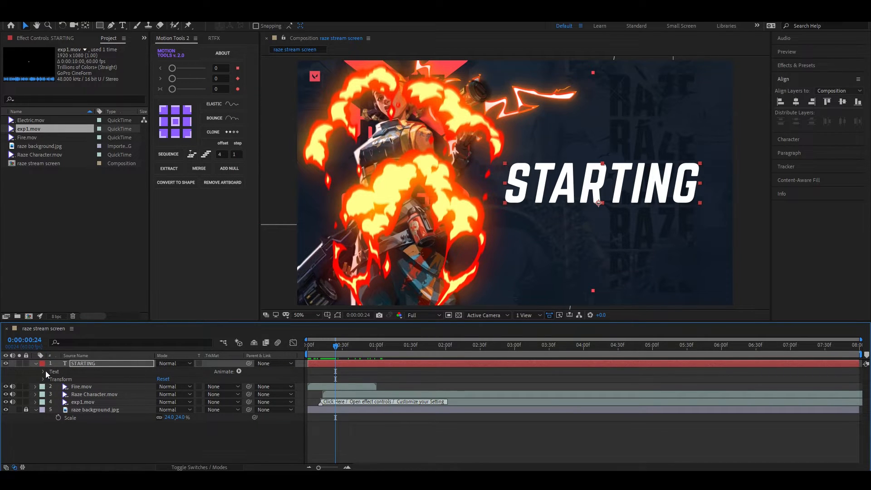
- Add a position animator with Square range shape and adjusted Ease High/Low so letters rise individually
left_click(224, 371)
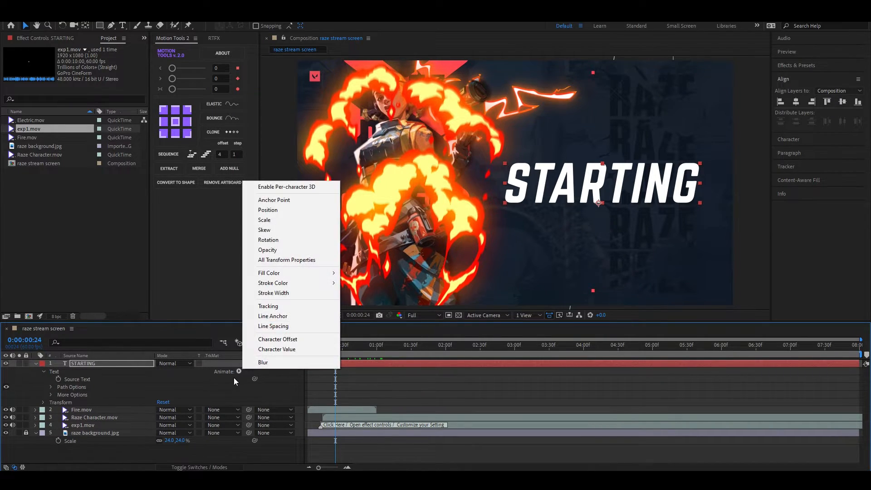
mouse_move(272, 222)
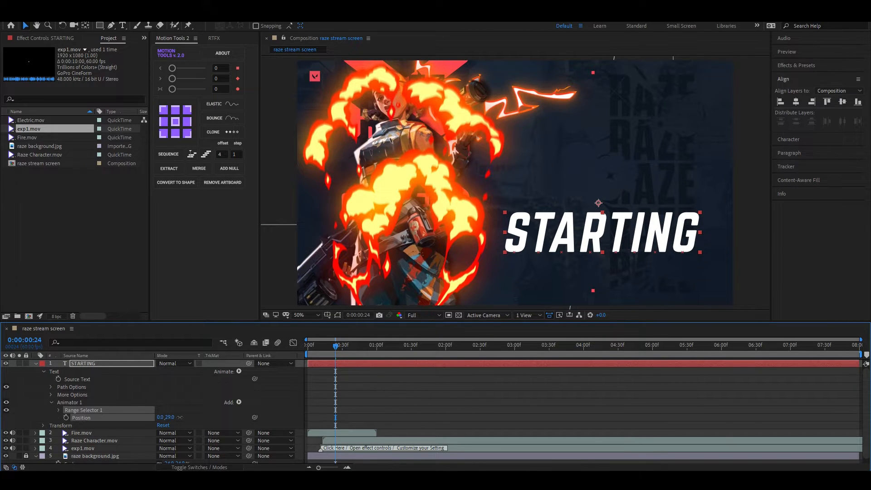
left_click(239, 402)
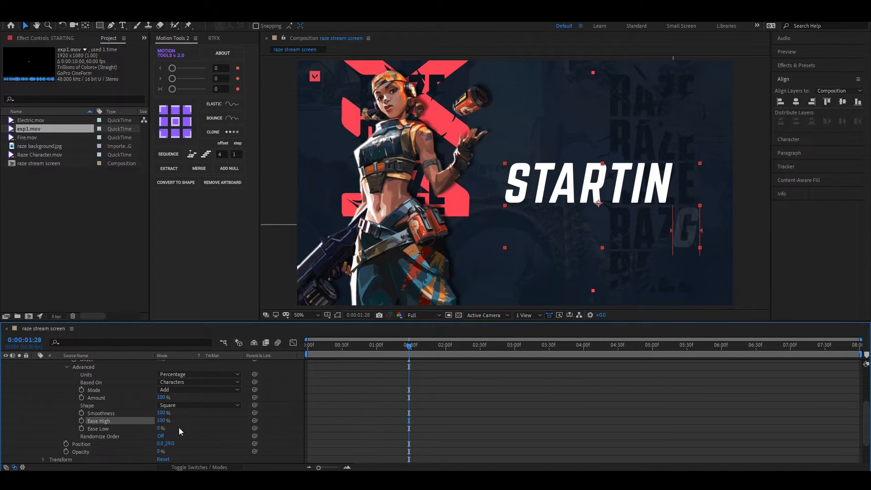
left_click(163, 428)
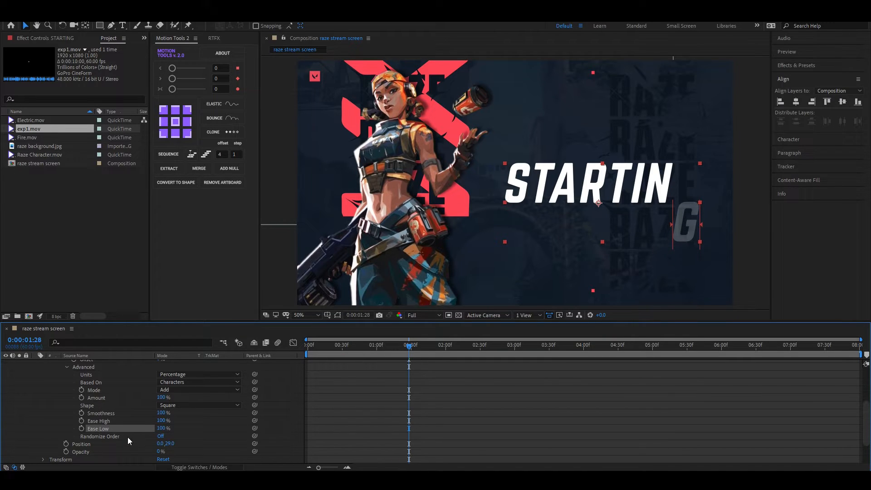
left_click(160, 436)
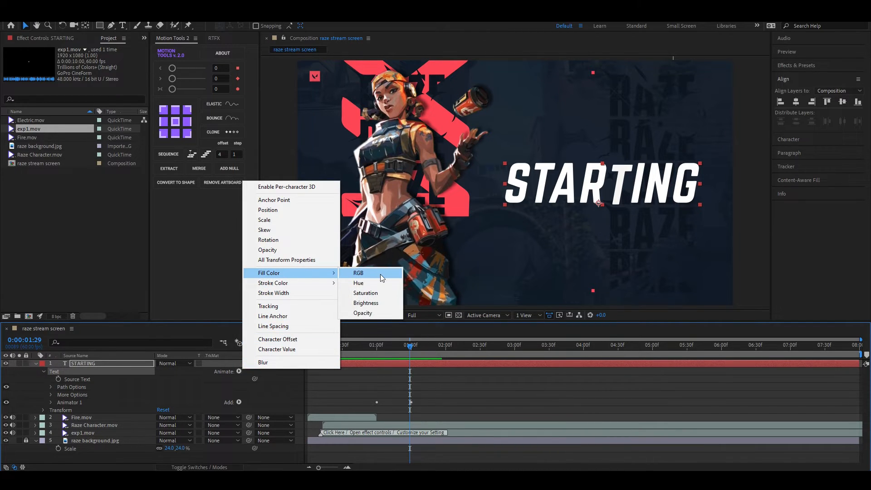
- Add a red Fill Color animator with Randomize Order and start an expression on its Offset
left_click(359, 272)
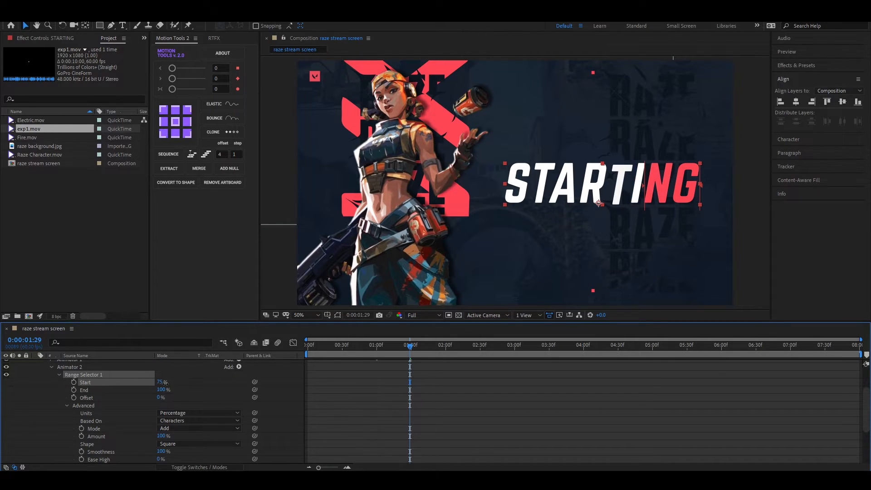
scroll("down", 3)
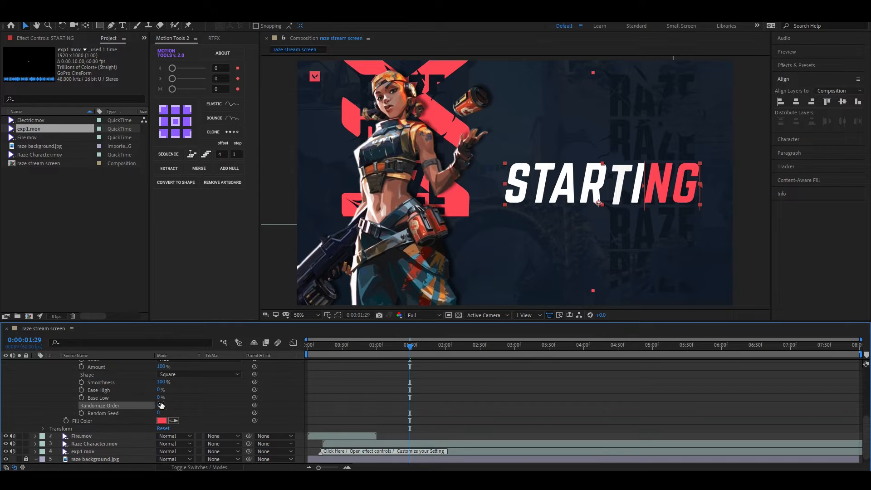
left_click(161, 405)
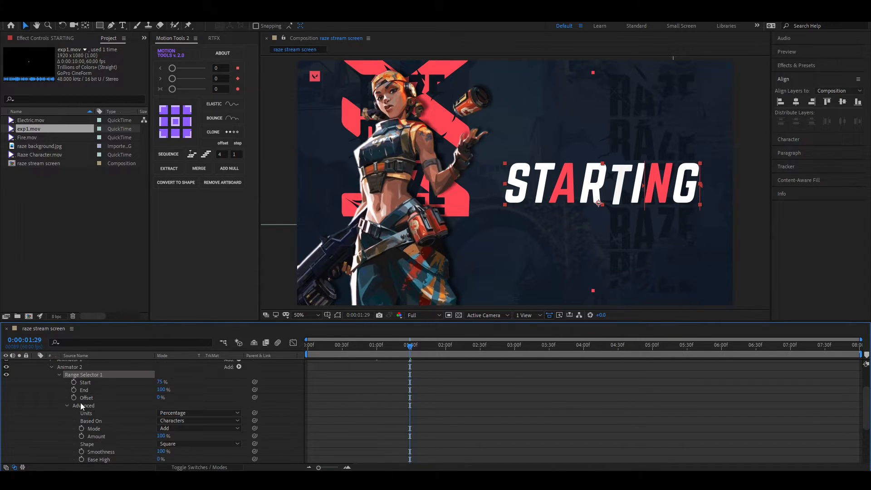
left_click(73, 397)
type("wiggle(")
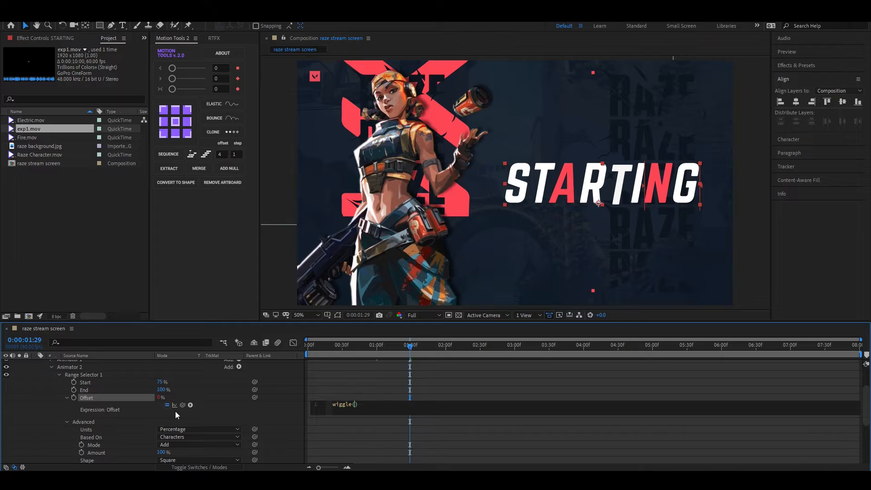
- Enter the Offset expression wiggle(2,50) so the red letters keep shifting
type("2")
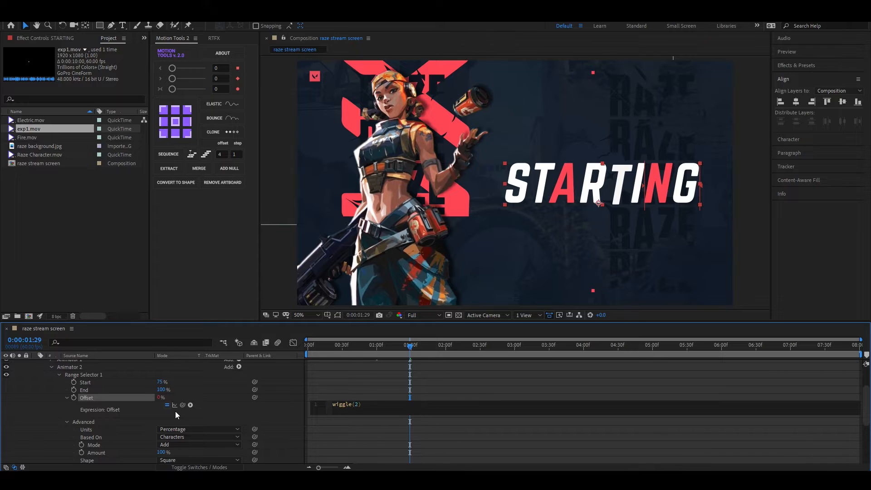
type(",5d")
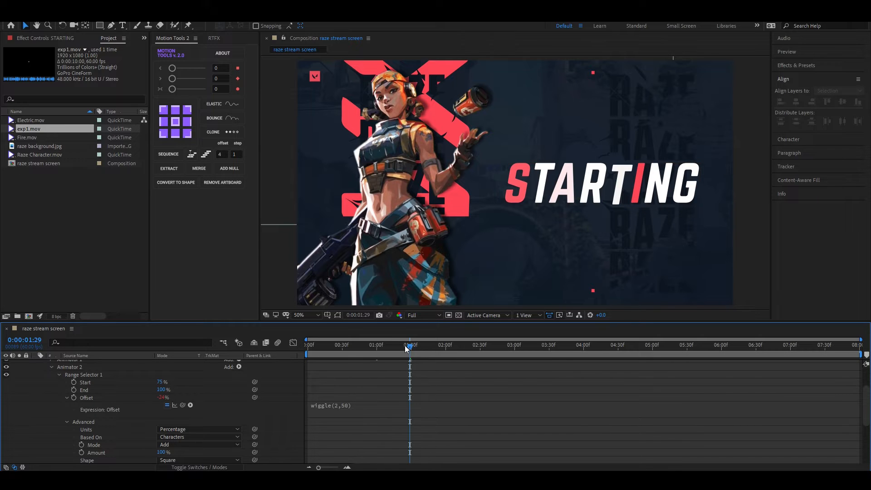
left_click(319, 345)
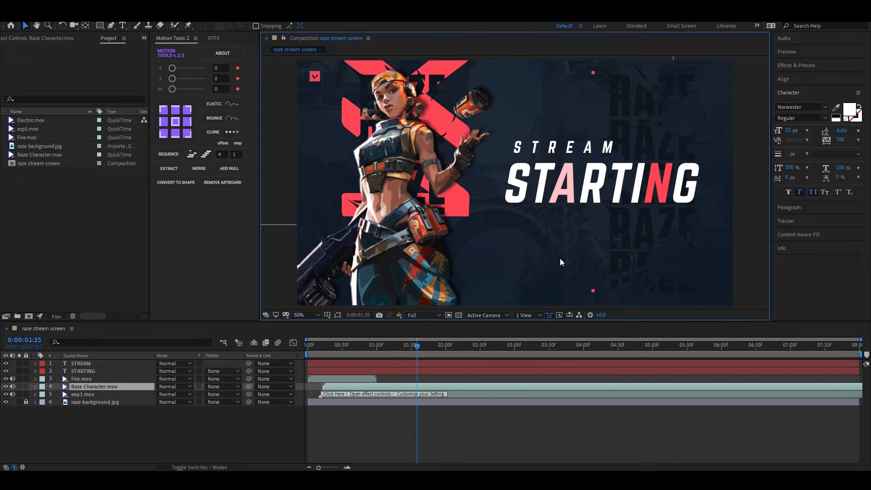
- Give the STREAM layer a Tracking animator with amount 212 to spread its letters
left_click(83, 371)
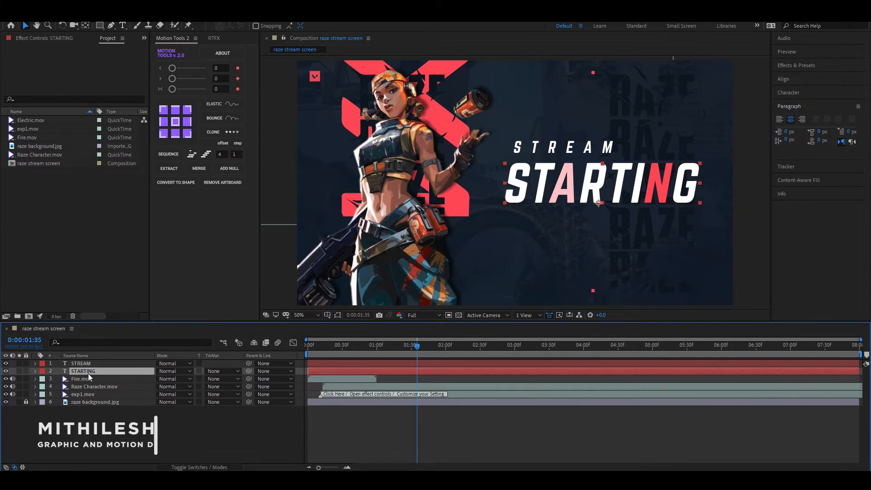
left_click(81, 364)
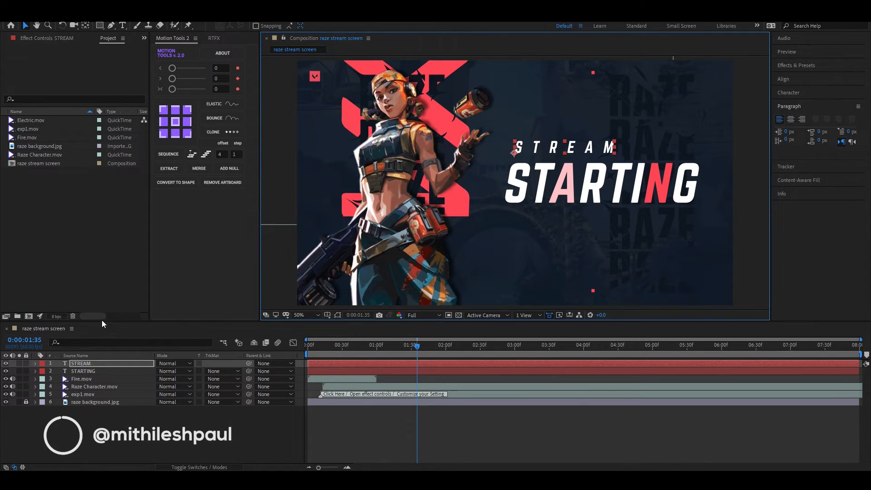
left_click(34, 363)
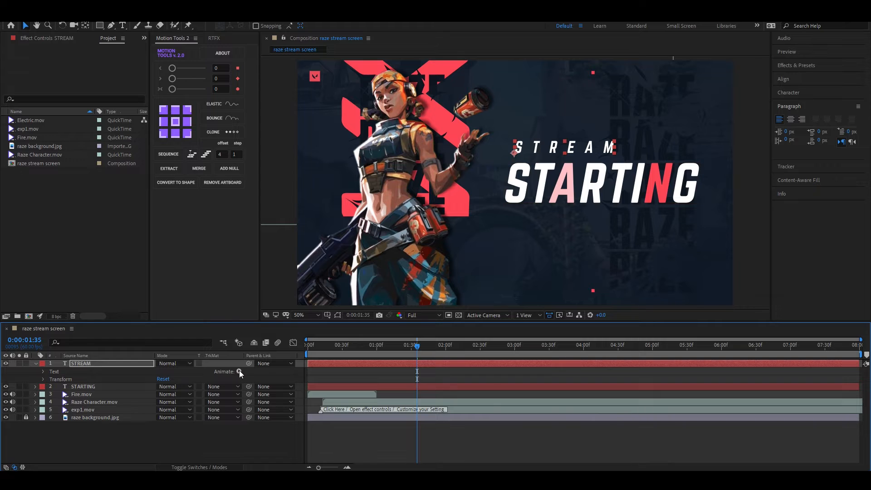
left_click(239, 372)
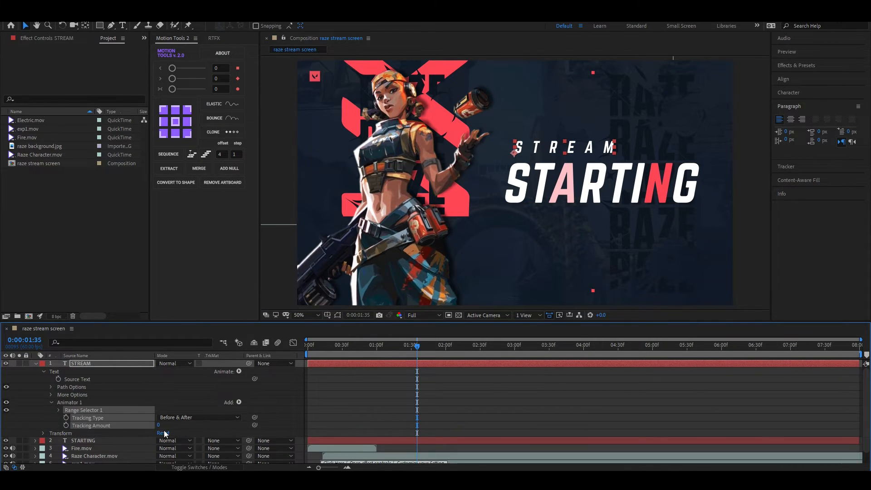
left_click_drag(158, 425, 240, 425)
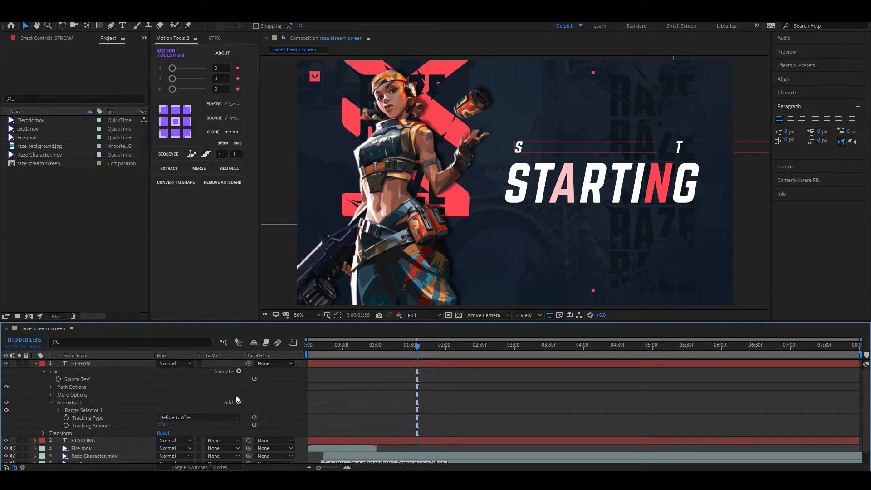
- Add Opacity 1% to the animator and keyframe Range Start 0 to 100%
left_click(228, 402)
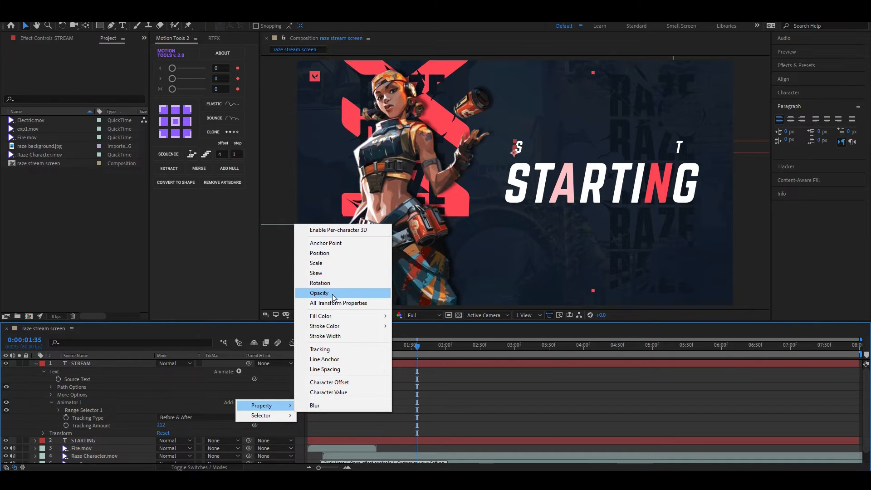
left_click(319, 293)
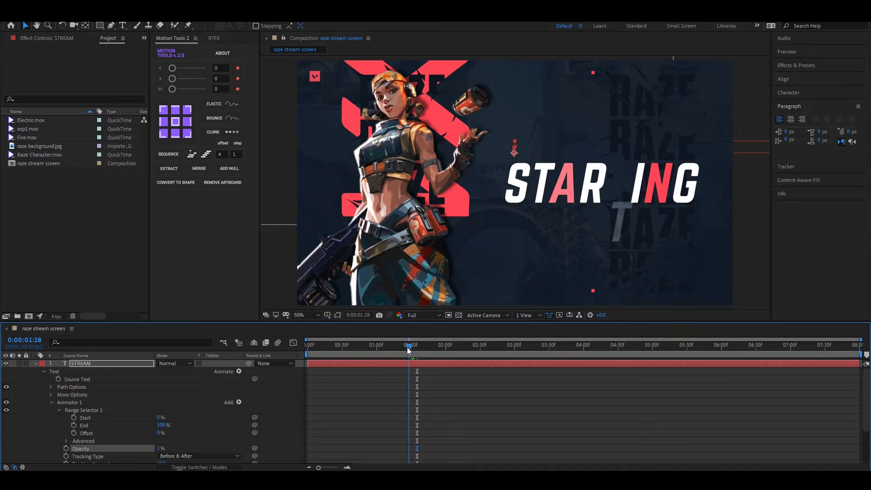
left_click_drag(410, 353, 413, 353)
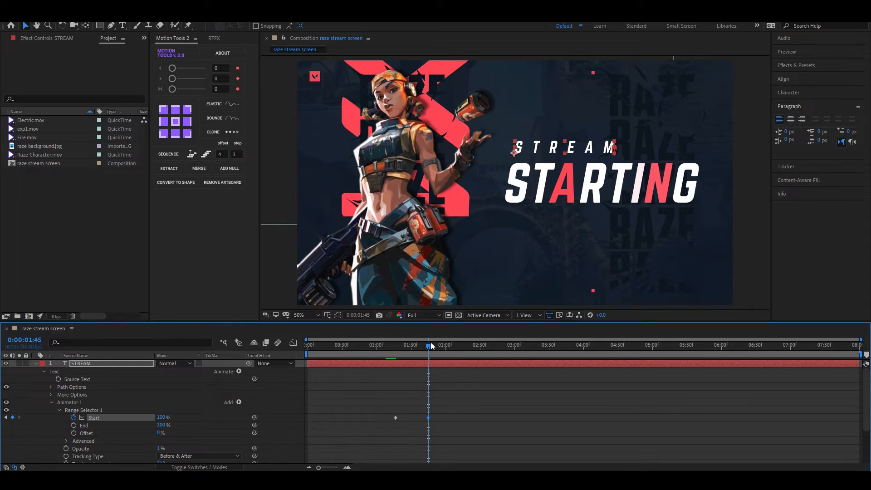
left_click_drag(431, 344, 317, 345)
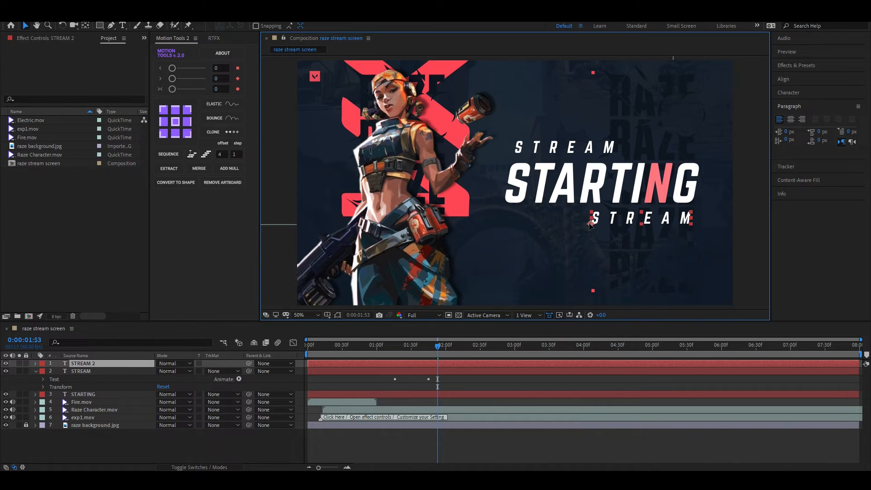
- Edit the duplicated text layer to read SOON and preview the letter-reveal animation
double_click(94, 409)
type("SOON")
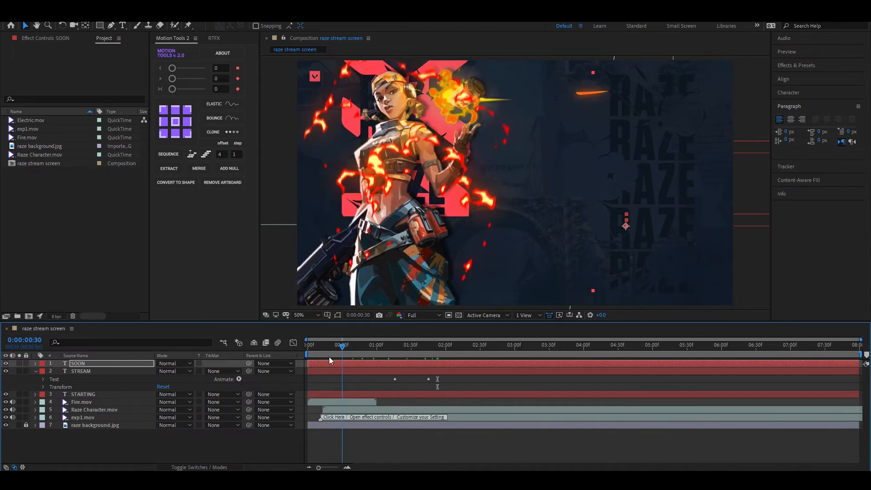
left_click(325, 345)
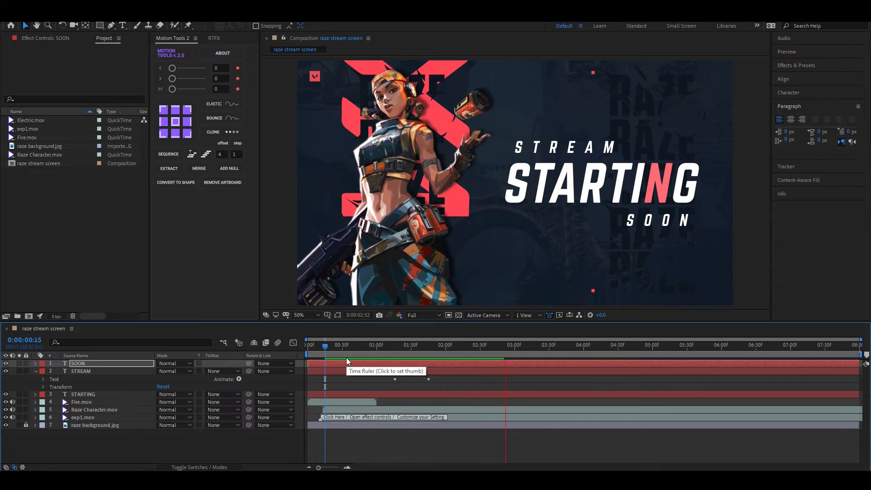
left_click(341, 344)
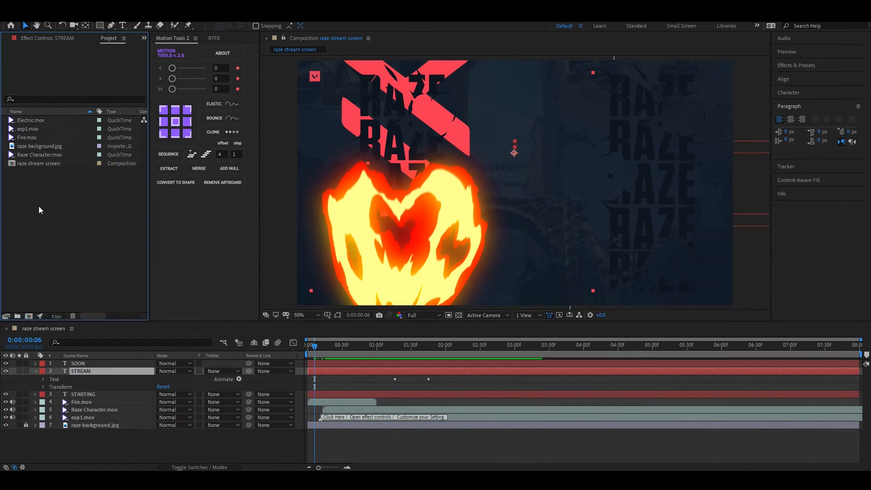
- Place Electric.mov over STARTING and retime it to start after the text finishes animating
left_click(30, 120)
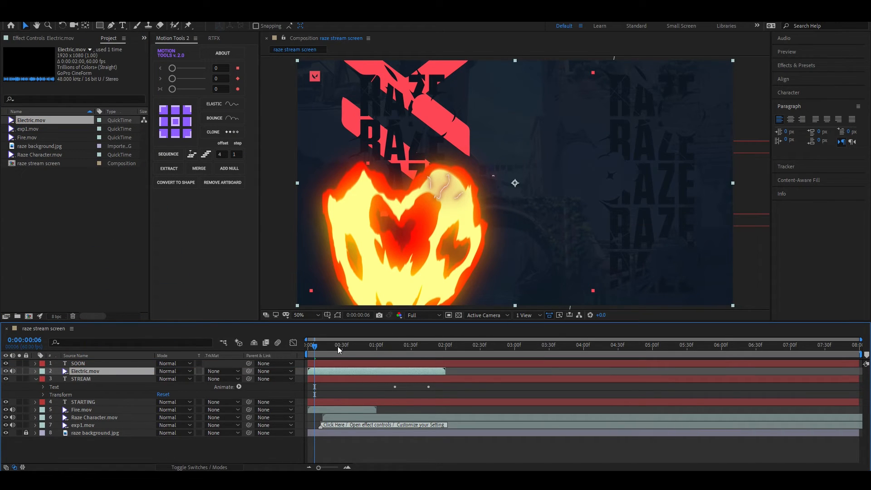
left_click(397, 345)
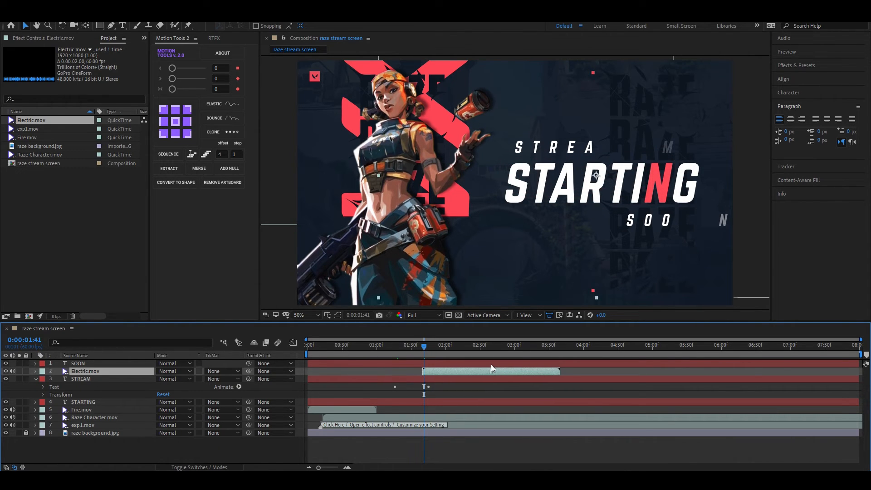
left_click(452, 344)
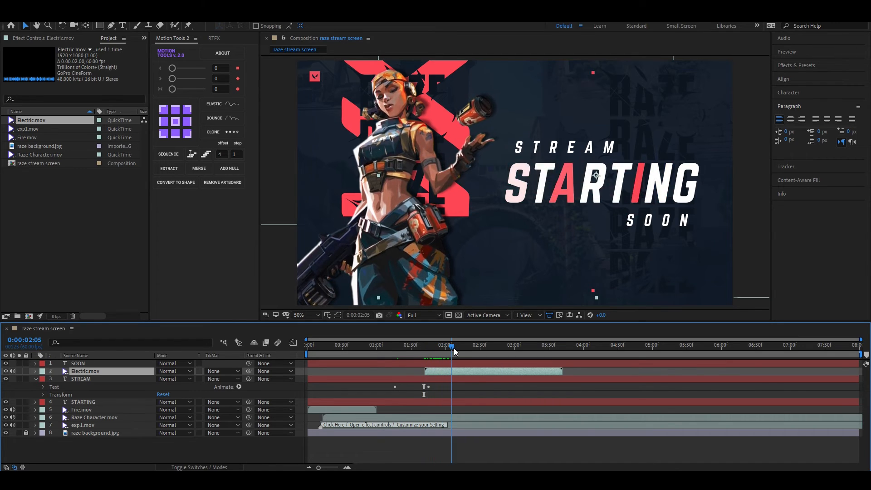
left_click_drag(453, 345, 481, 345)
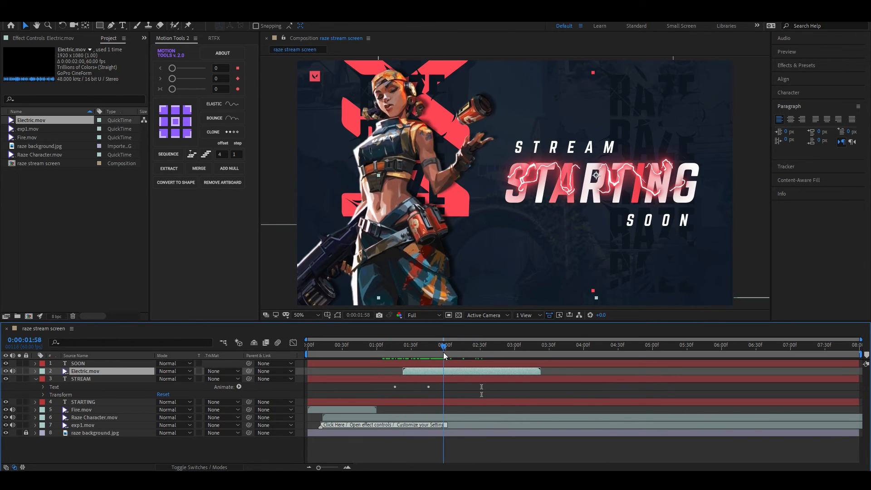
mouse_move(463, 350)
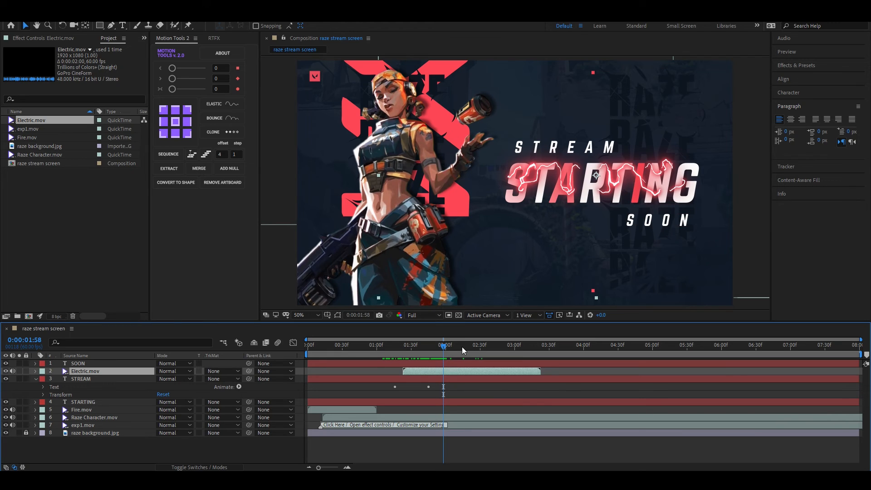
left_click(35, 371)
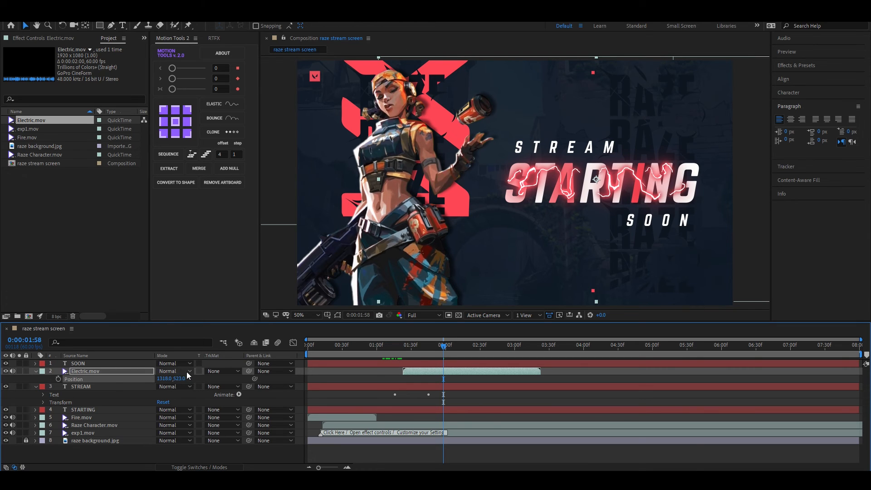
- Set Electric.mov to Hard Light, add a duplicate burst later in time, and preview
left_click(175, 371)
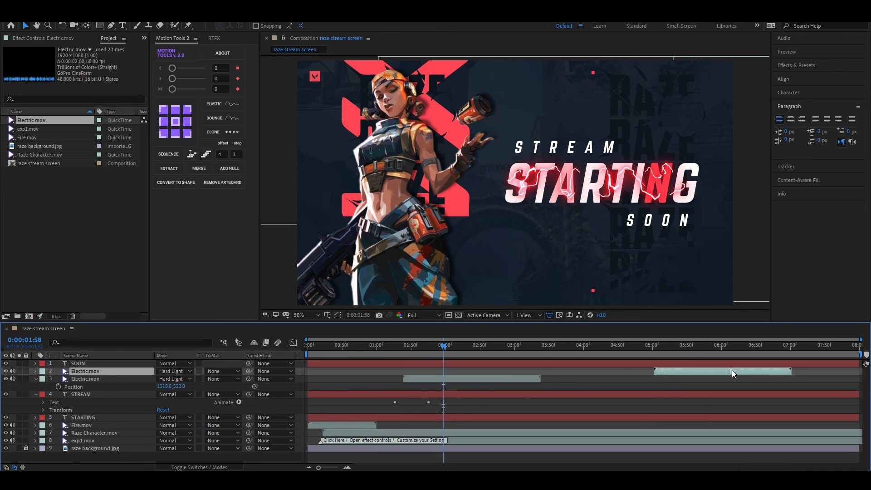
left_click(491, 346)
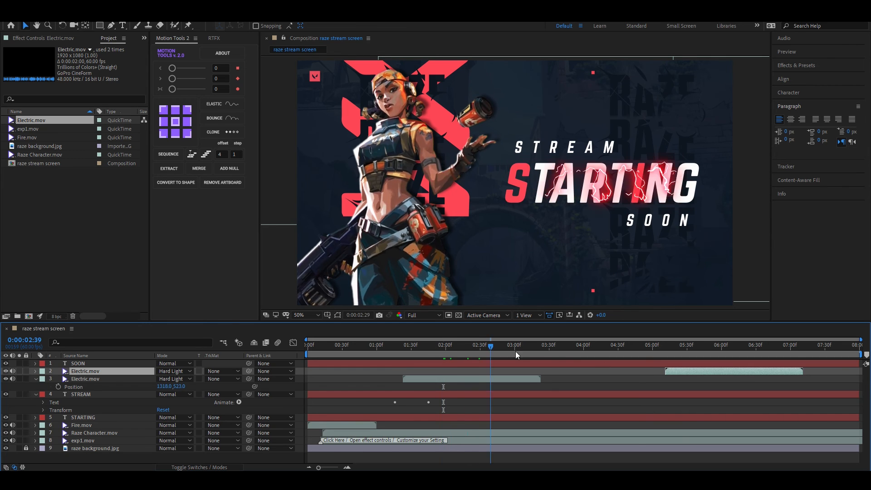
left_click_drag(491, 345, 732, 345)
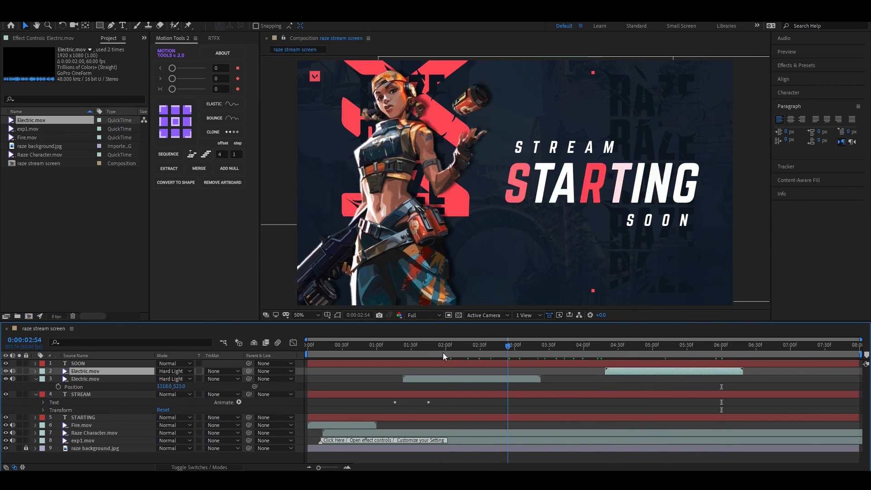
left_click(308, 344)
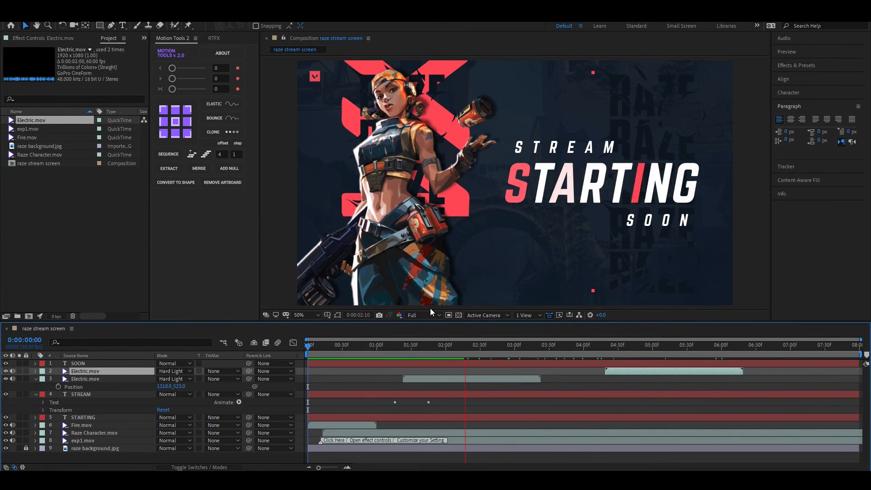
left_click(550, 345)
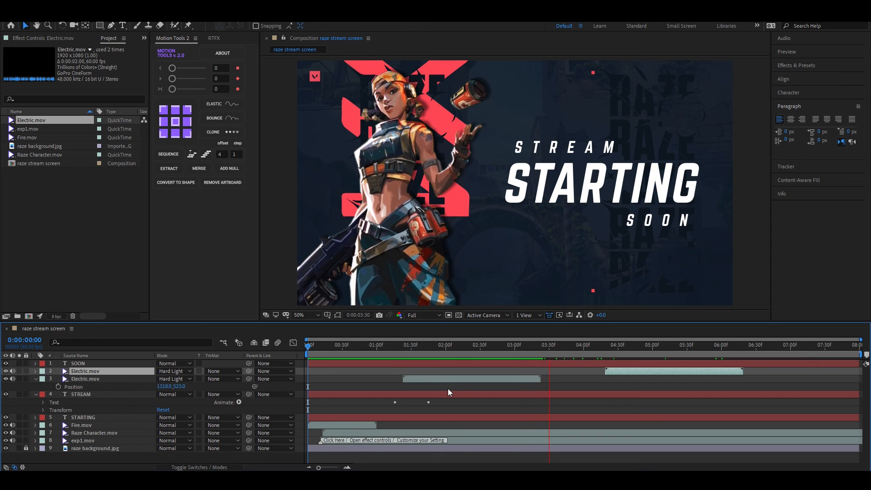